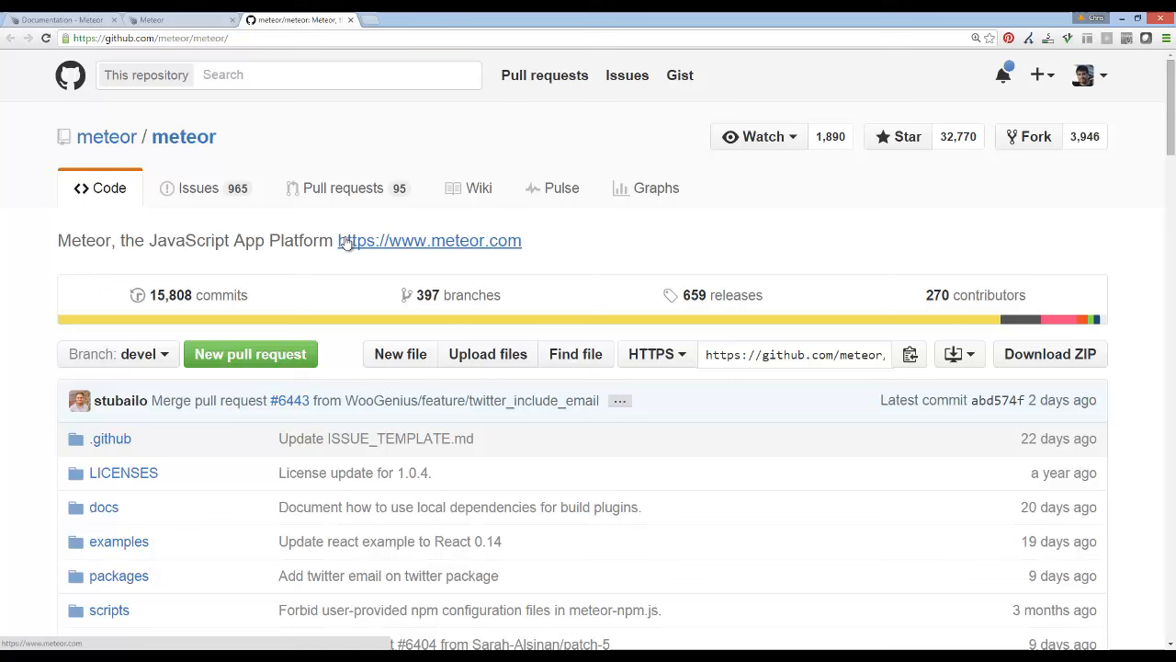
mouse_move(388, 188)
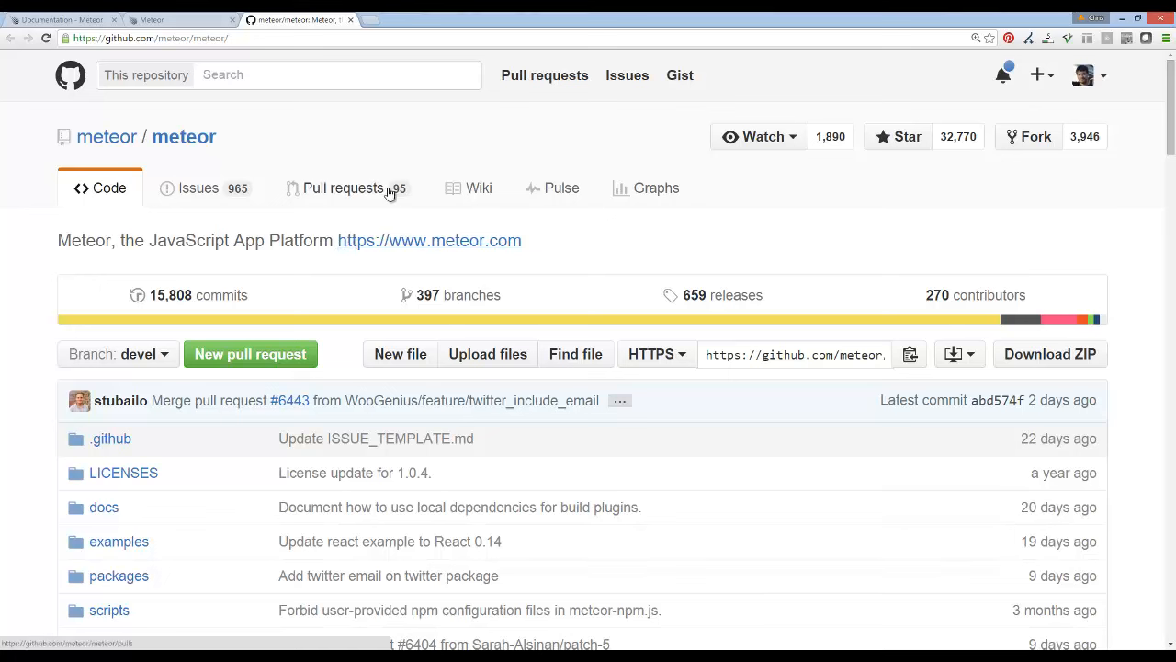
mouse_move(277, 295)
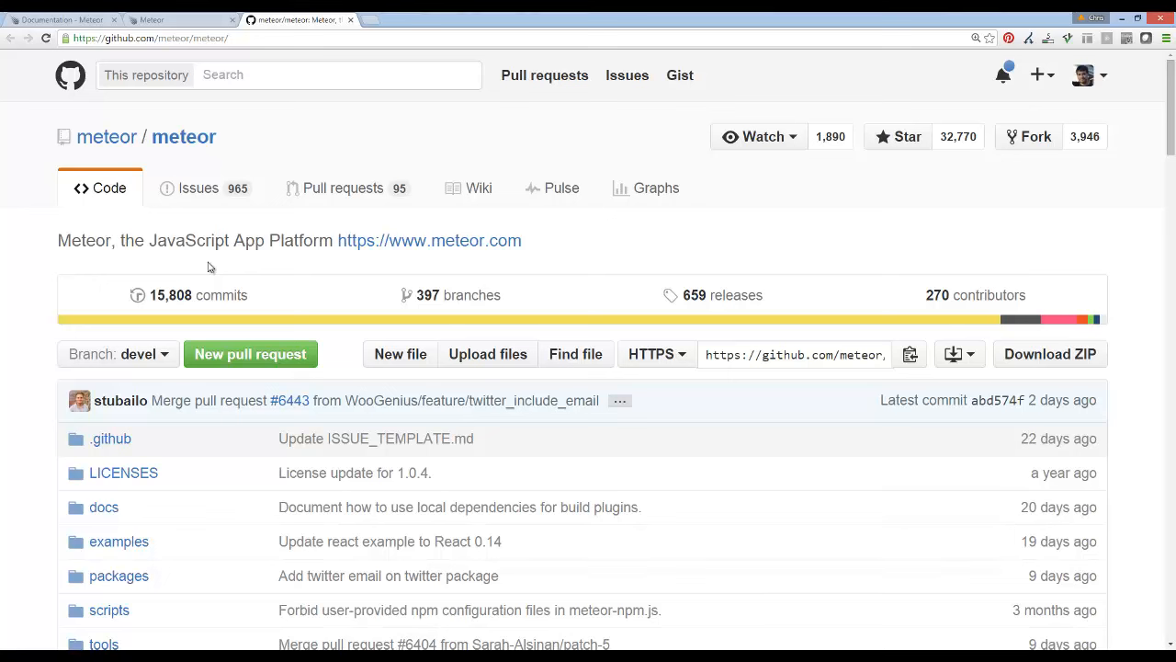
mouse_move(241, 232)
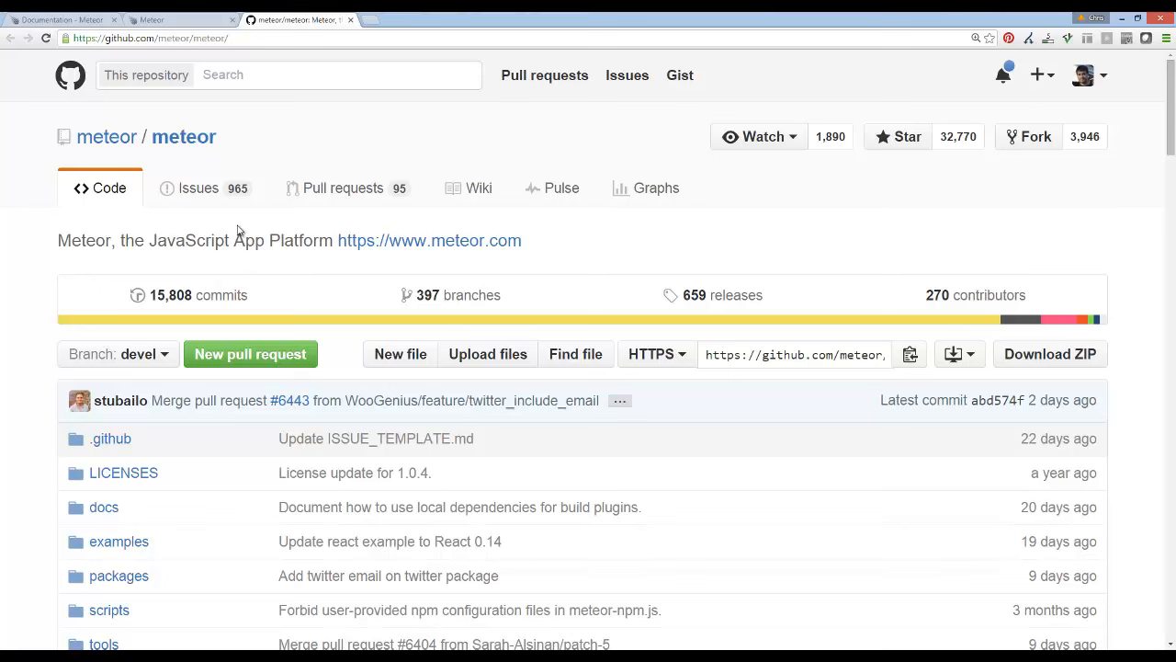
mouse_move(419, 94)
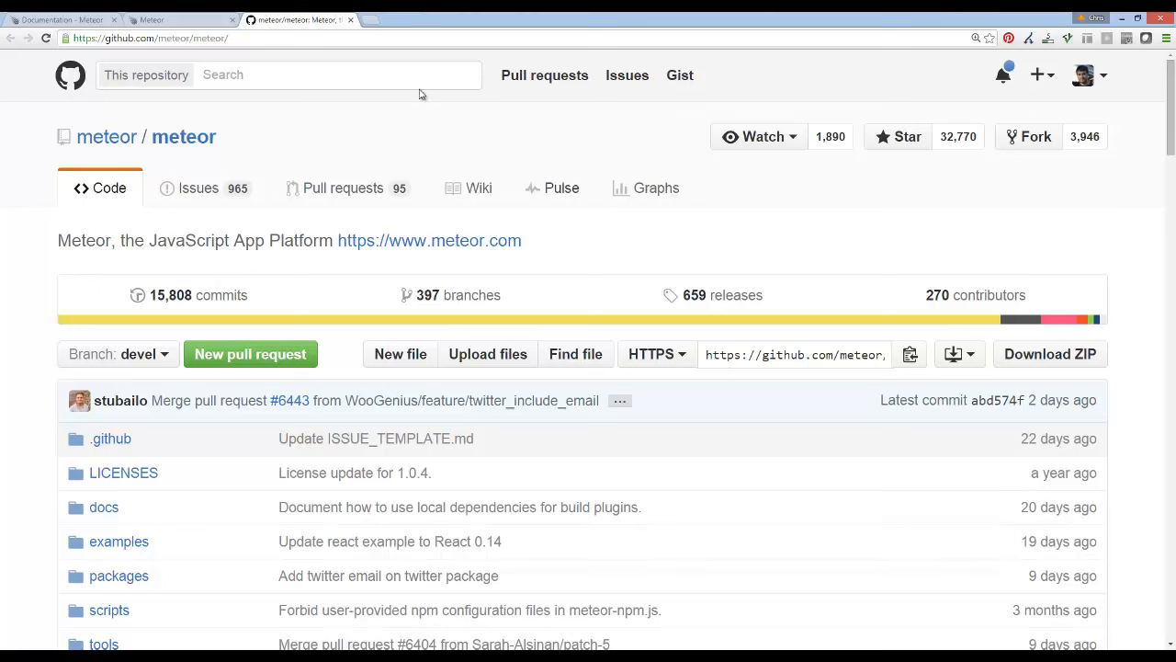
mouse_move(662, 175)
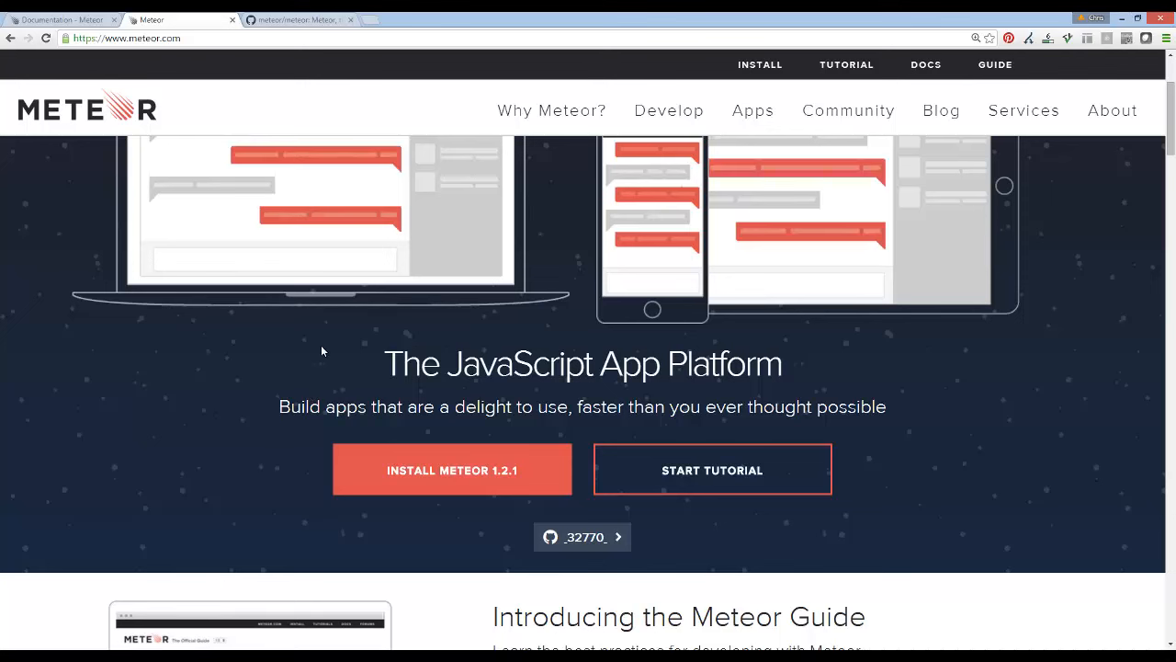
mouse_move(428, 340)
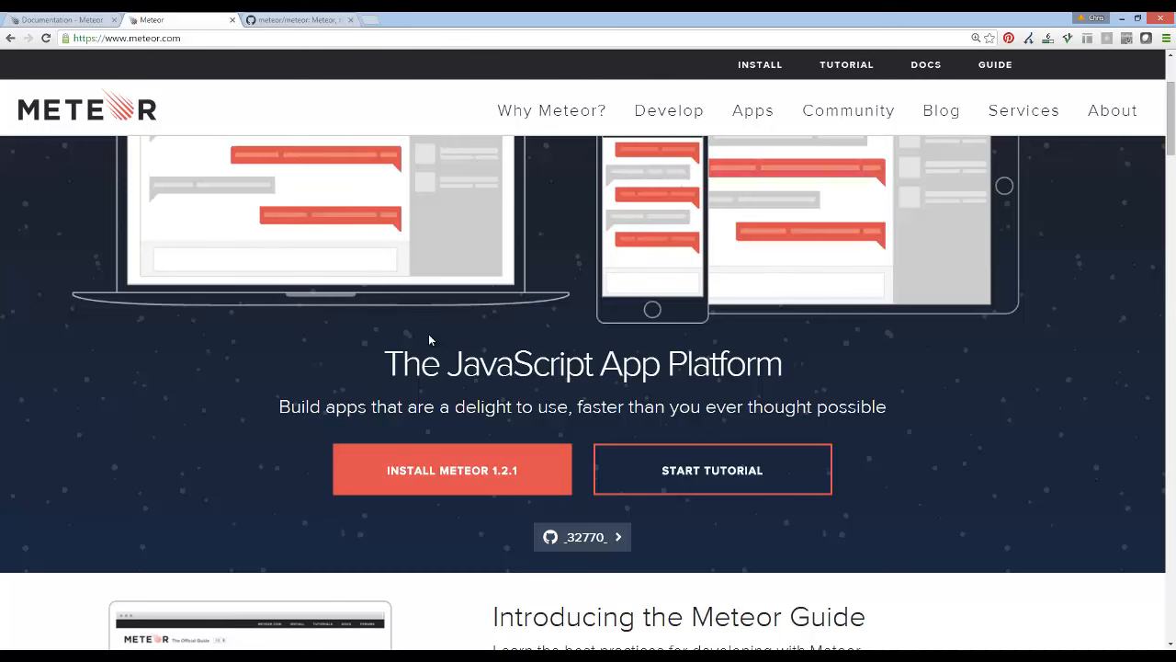
mouse_move(386, 321)
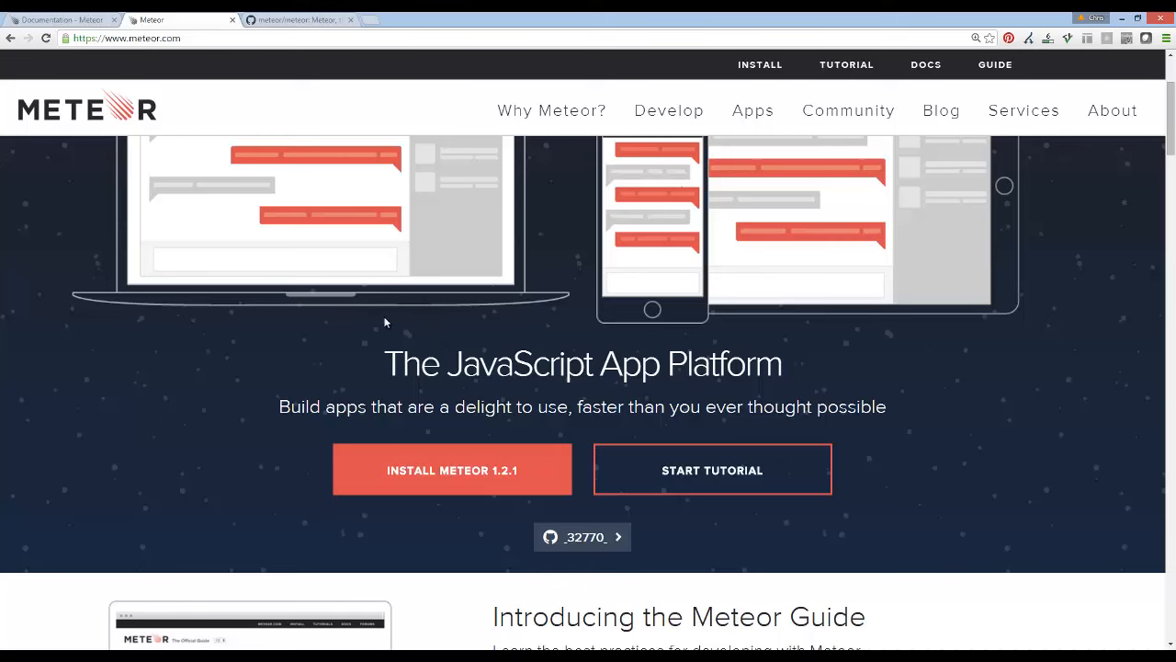
Scroll down the homepage past the Why Meteor and Use Cases sections.
scroll("down", 3)
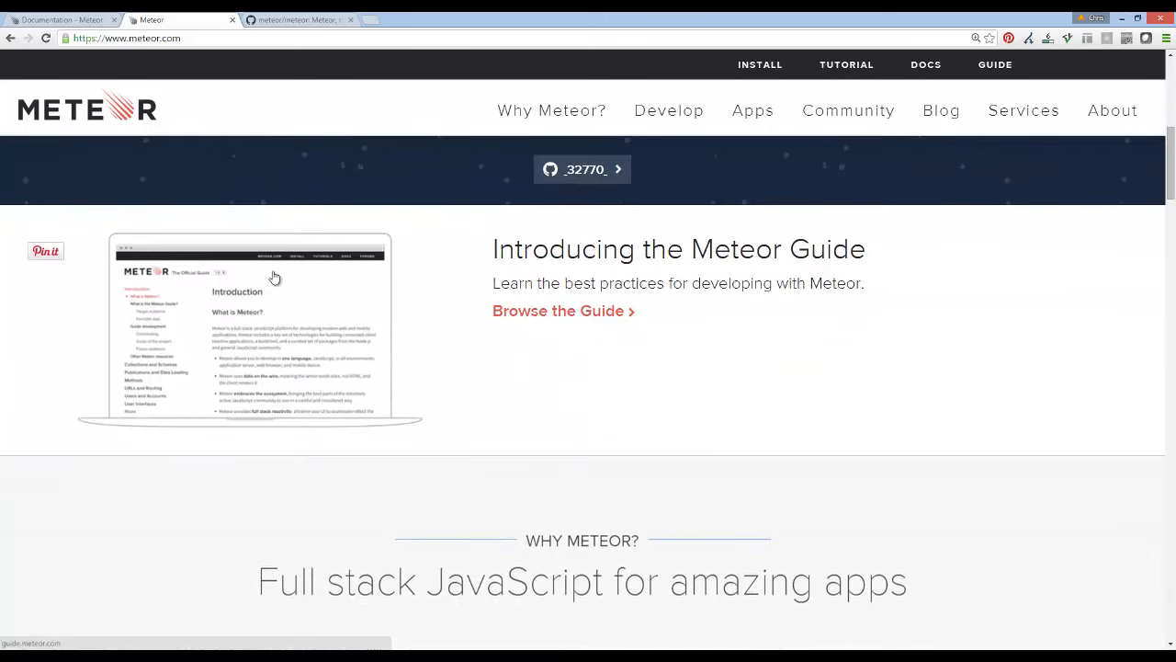
scroll("down", 3)
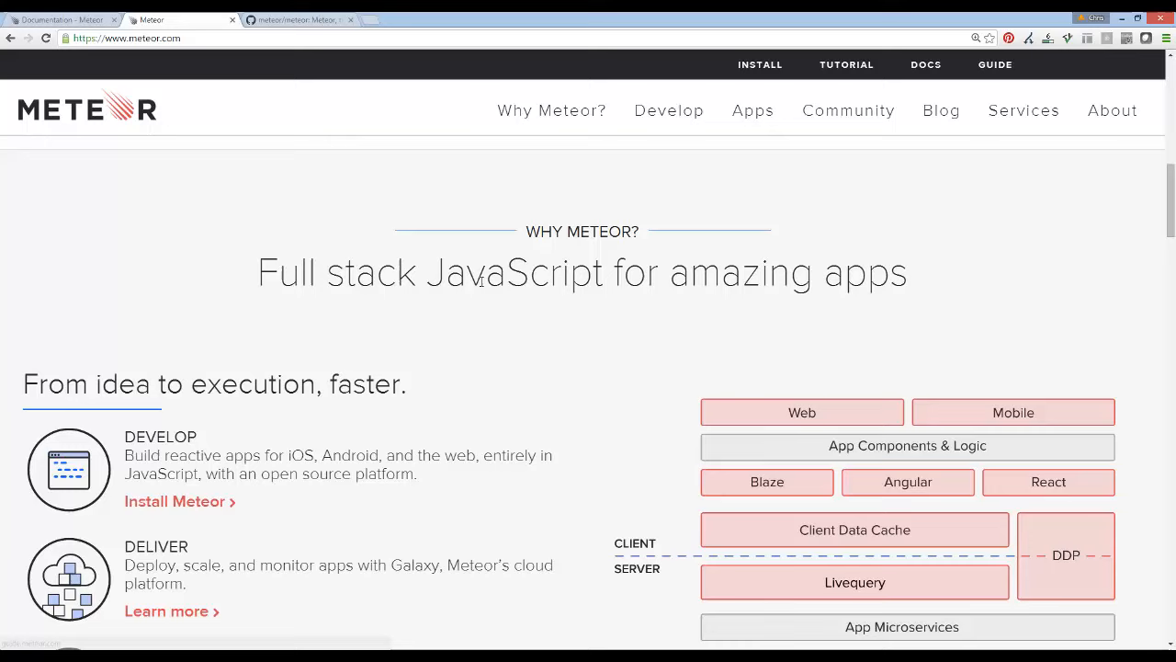
scroll("down", 3)
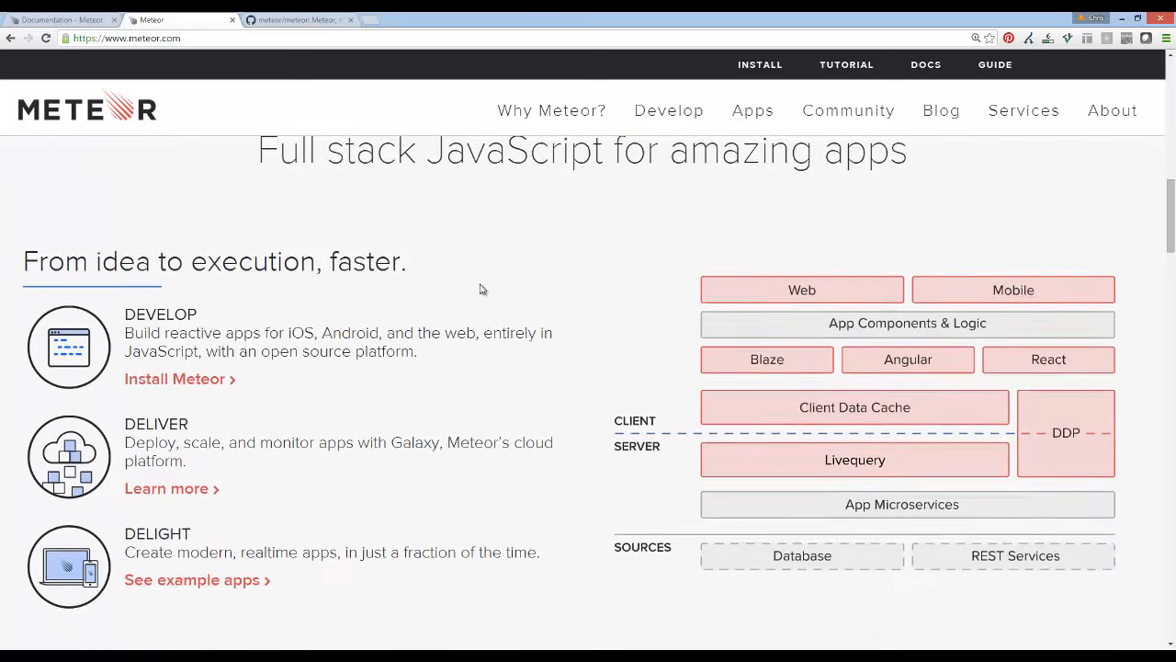
scroll("down", 3)
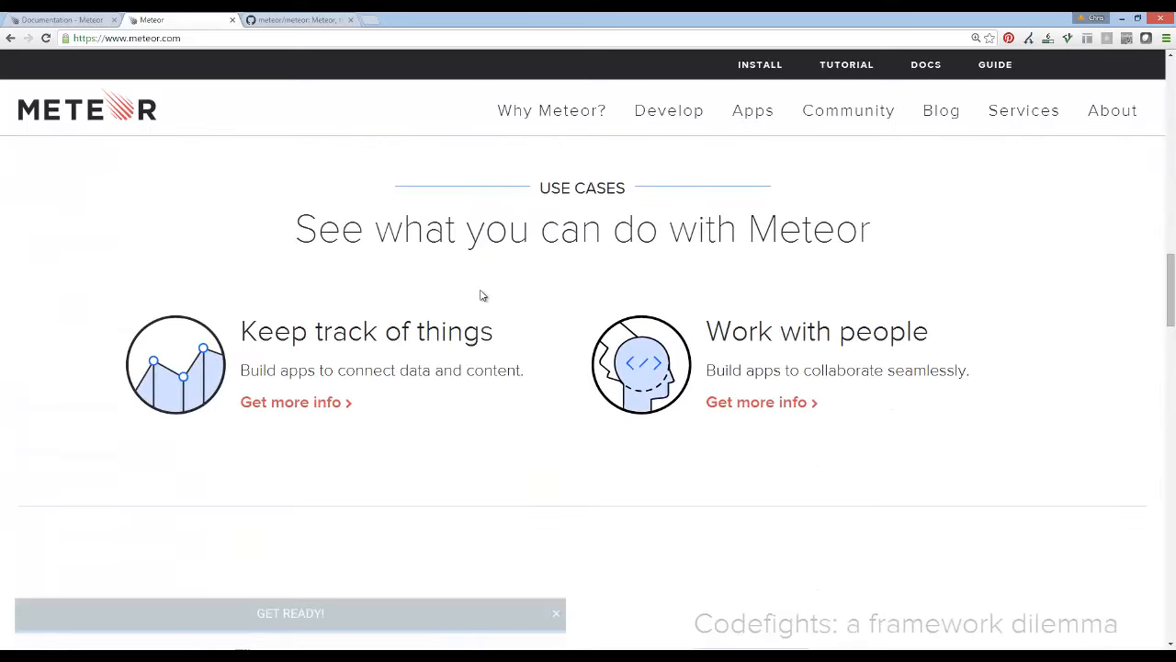
left_click(291, 613)
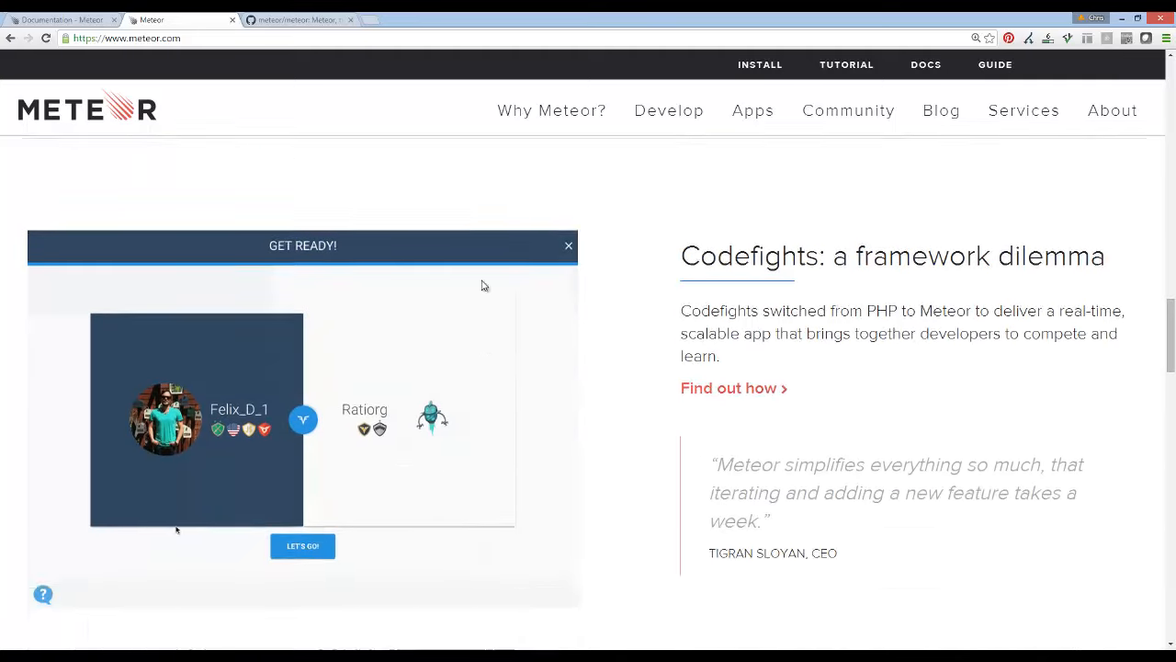
Continue down past Community stats to the whole-package section showing Galaxy subscription details.
scroll("down", 3)
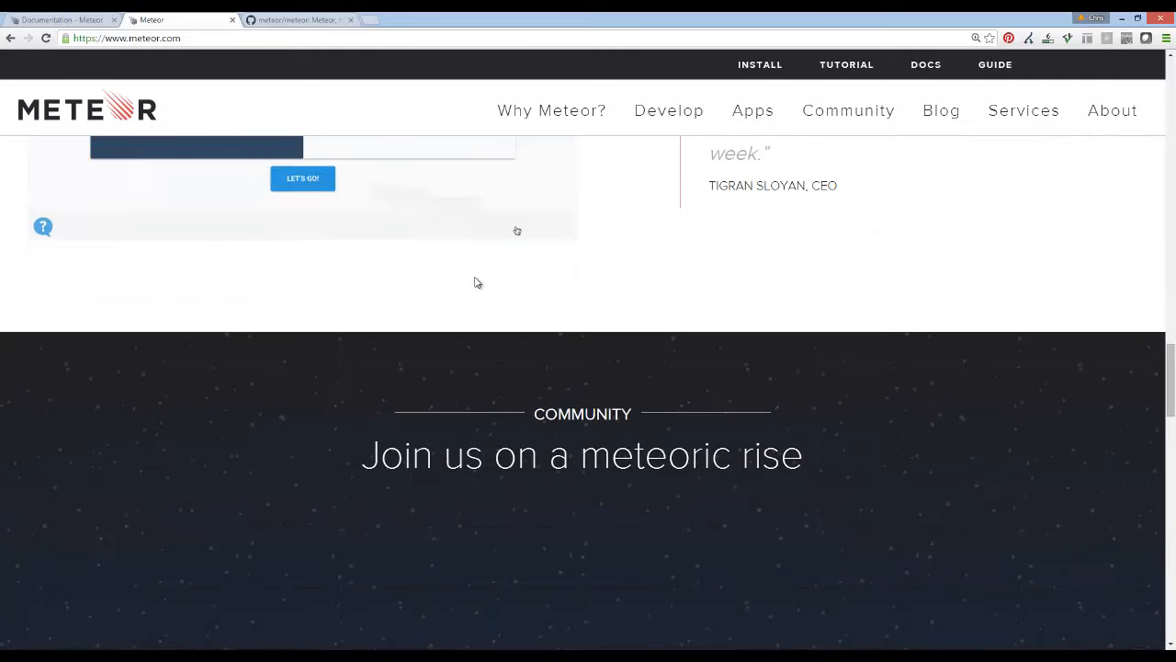
scroll("down", 3)
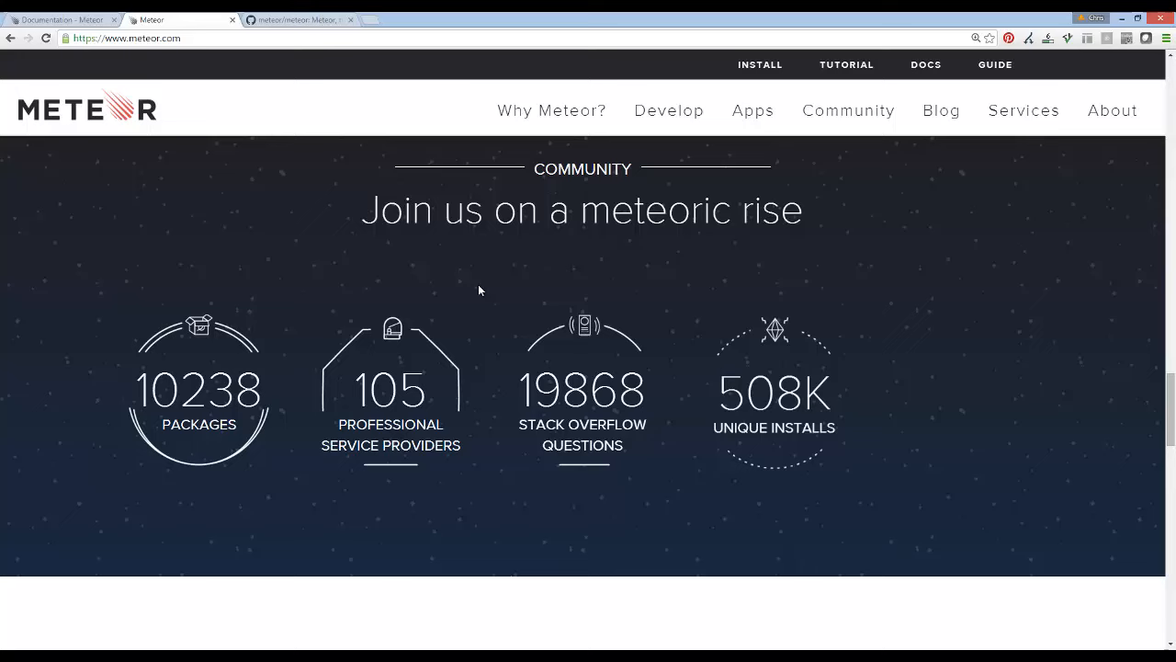
scroll("down", 3)
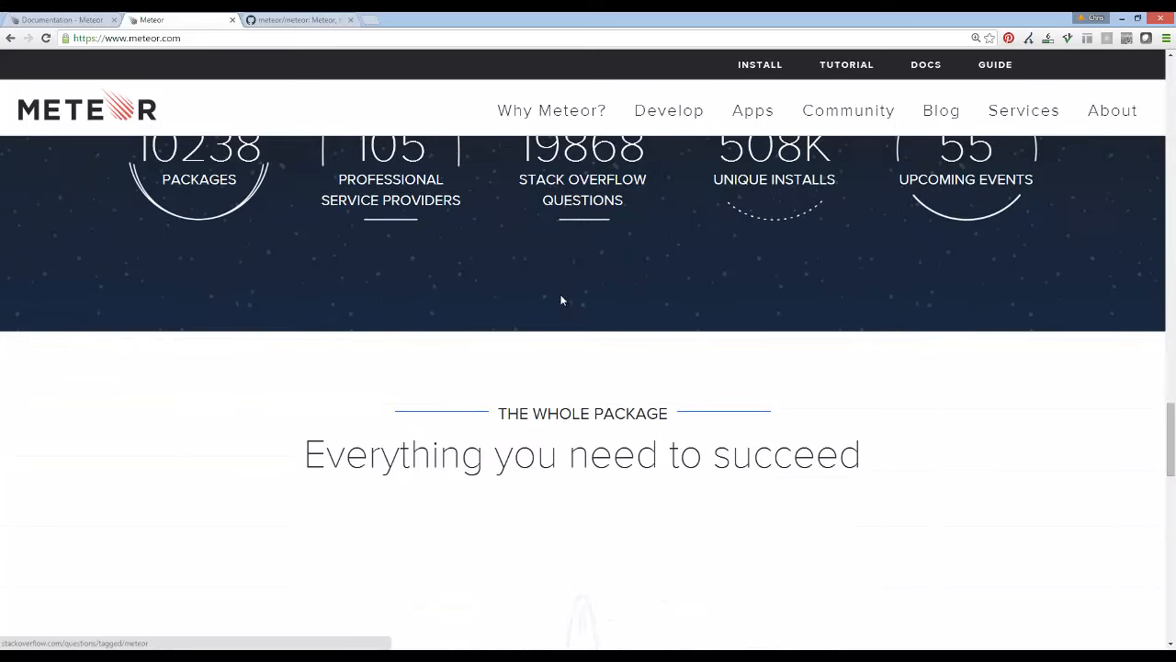
scroll("down", 3)
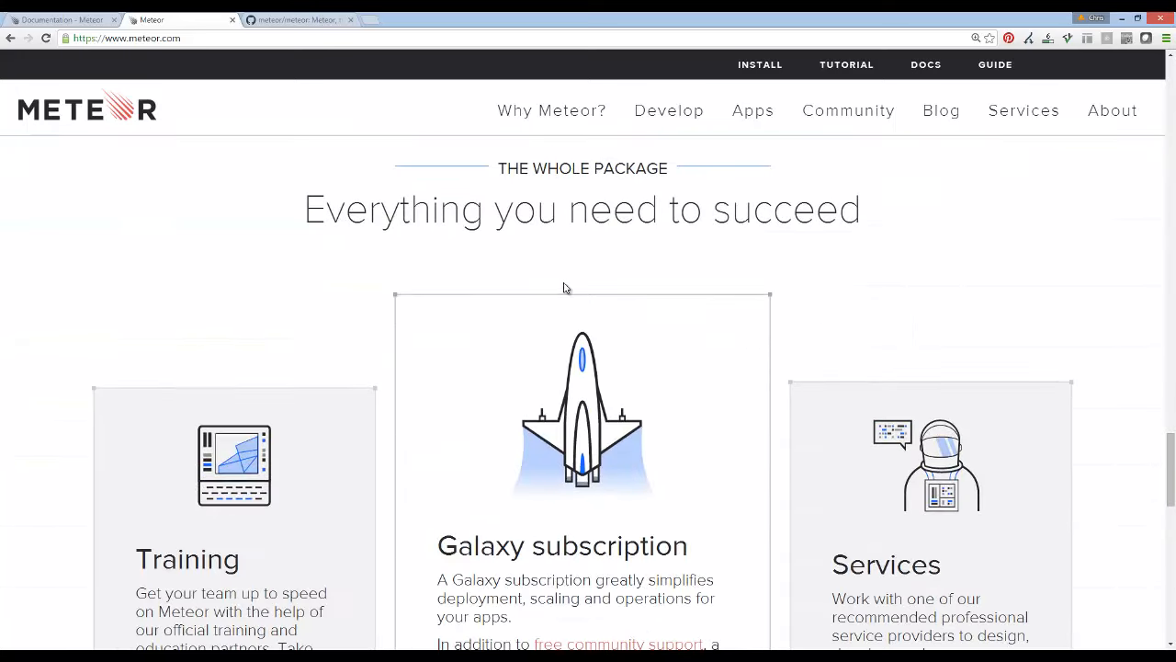
scroll("down", 3)
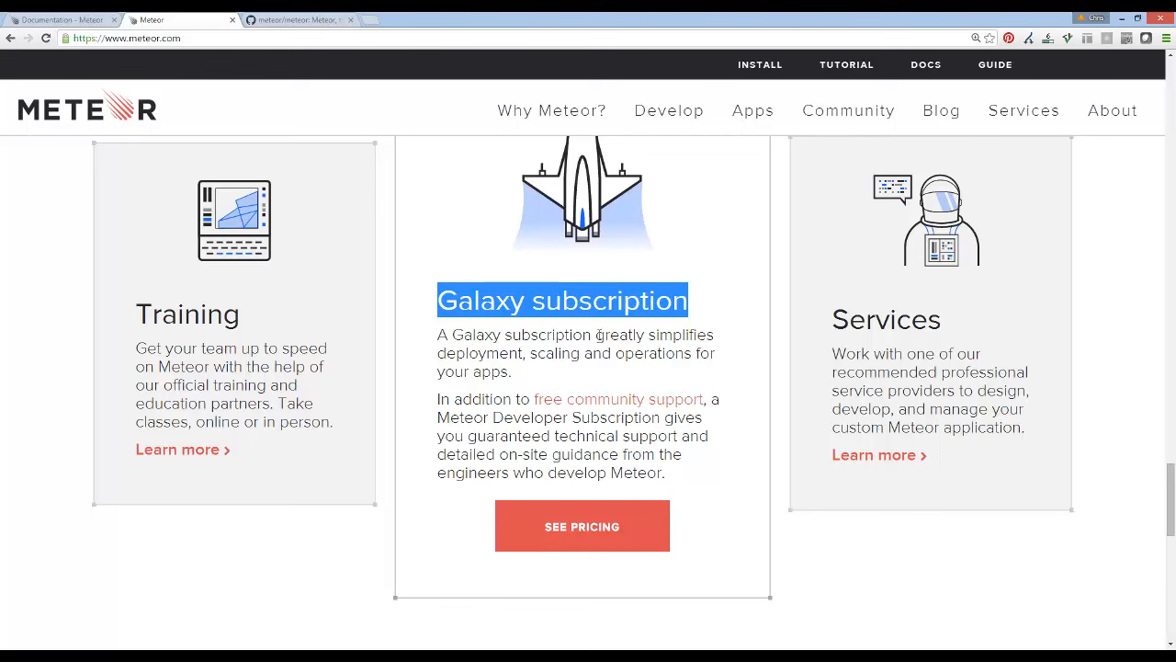
mouse_move(725, 334)
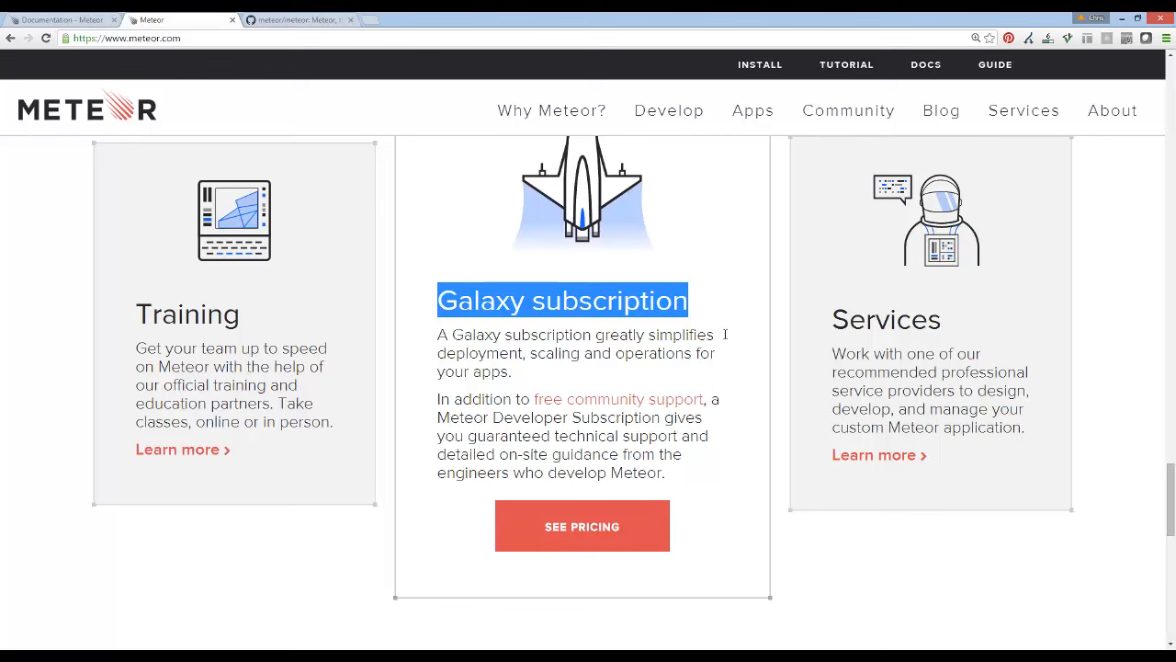
Scroll the homepage toward the 'See what you can do with Meteor' use cases section.
scroll("down", 3)
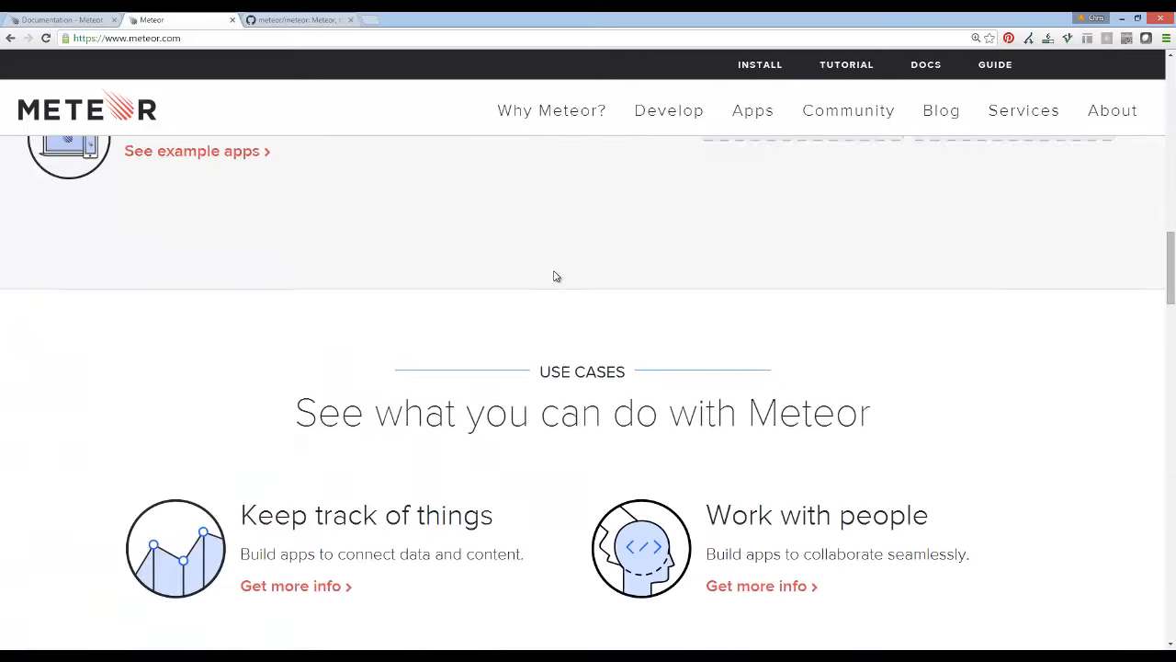
Scroll up to the JavaScript App Platform hero banner at the top of the homepage.
scroll("up", 3)
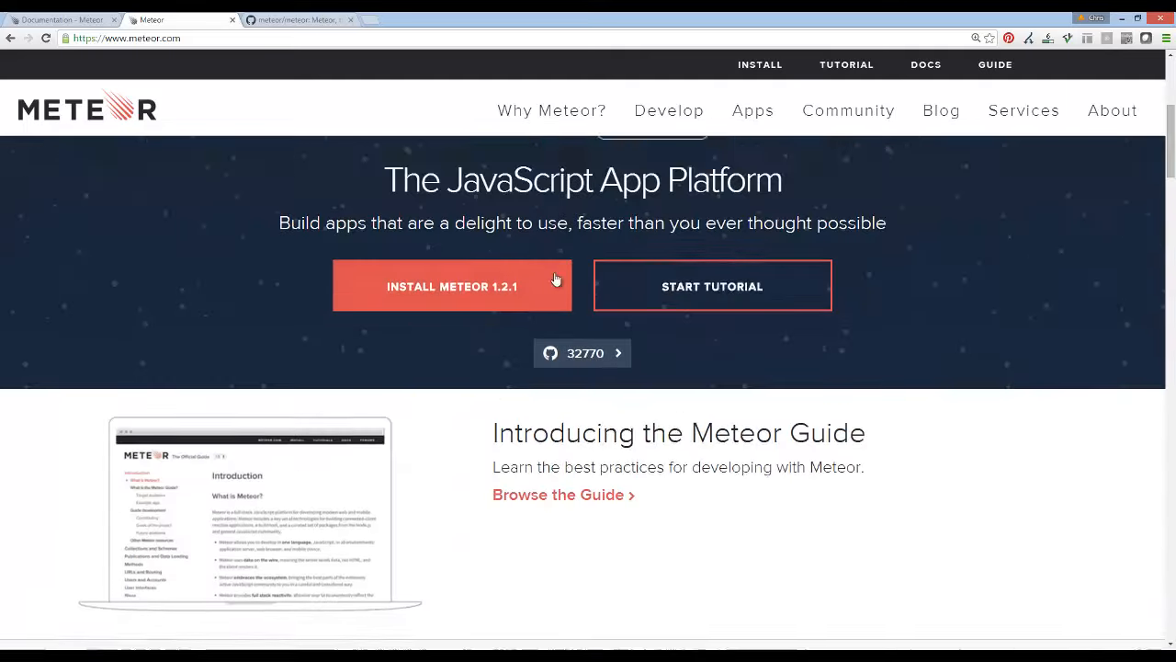
scroll("up", 3)
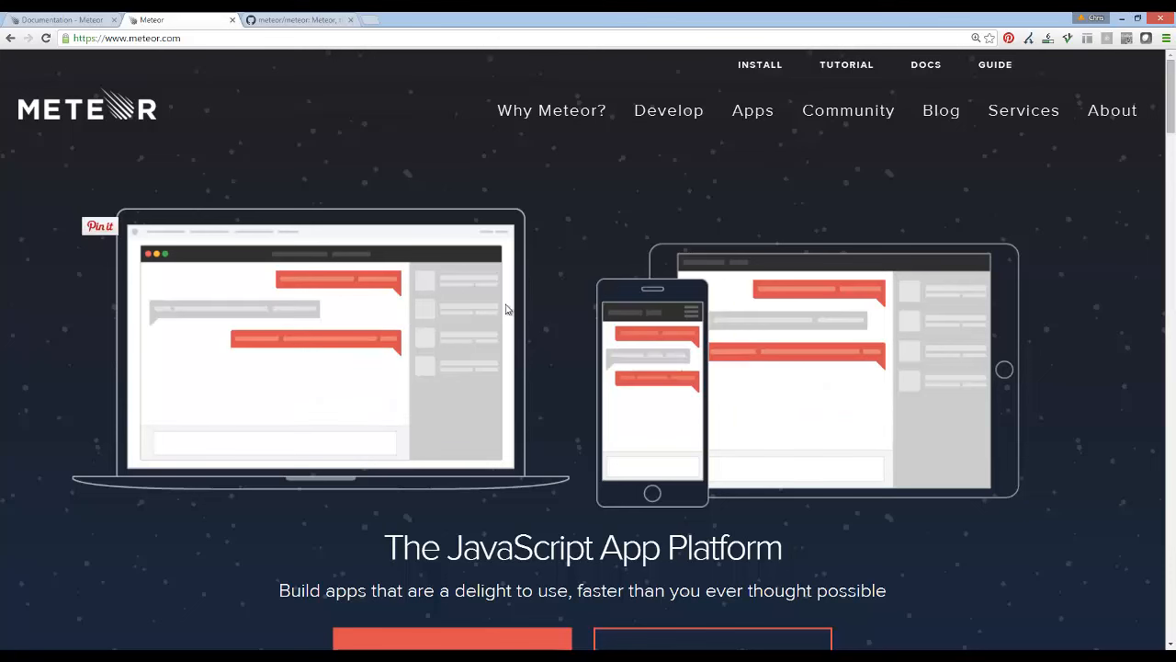
mouse_move(831, 272)
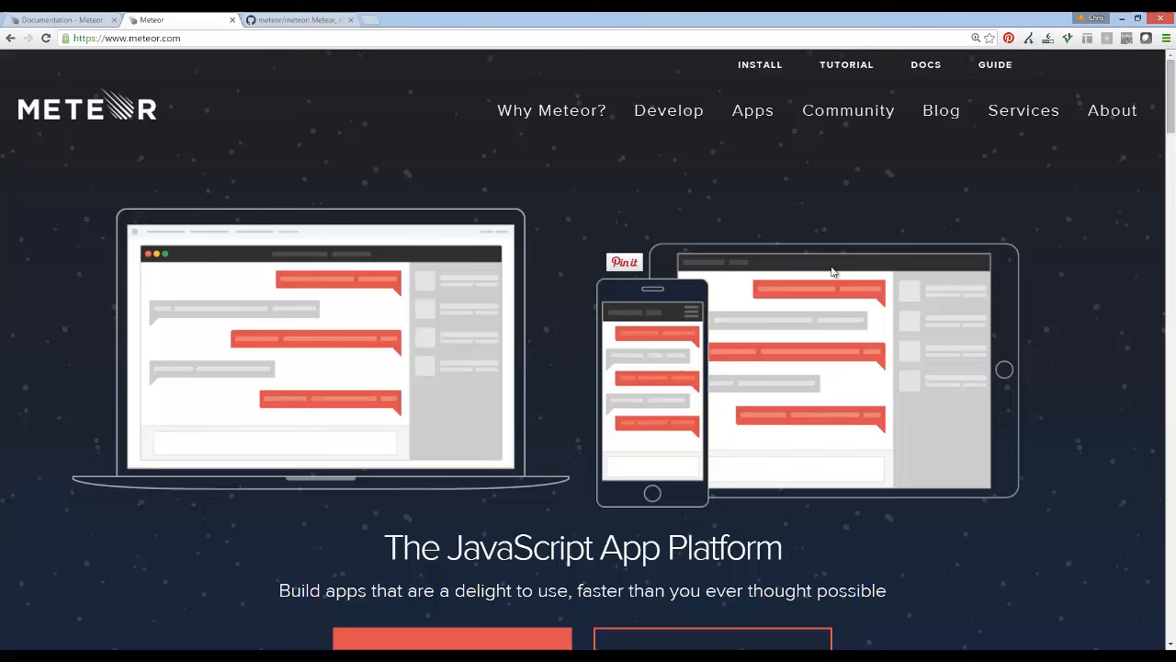
mouse_move(770, 226)
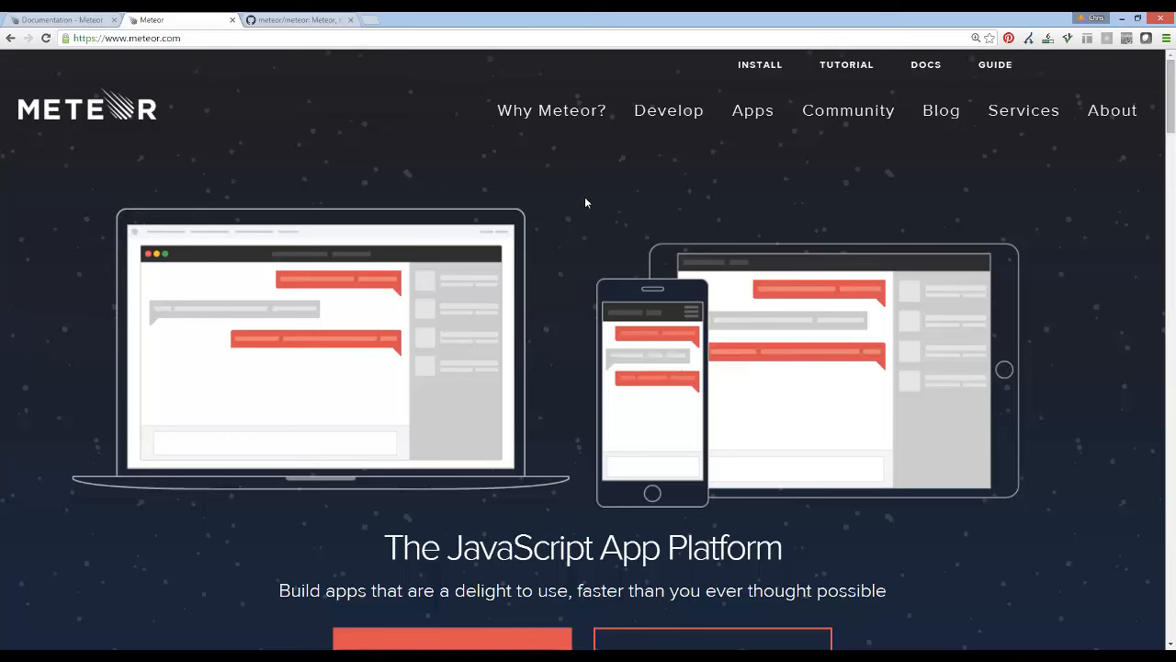
mouse_move(736, 220)
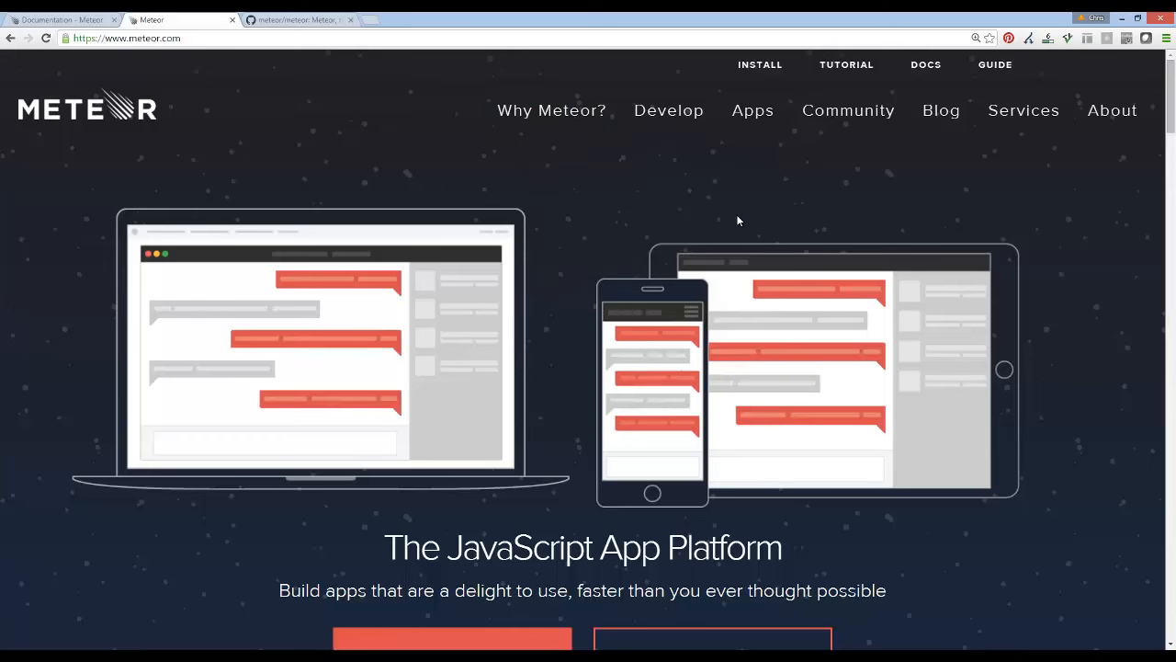
mouse_move(677, 228)
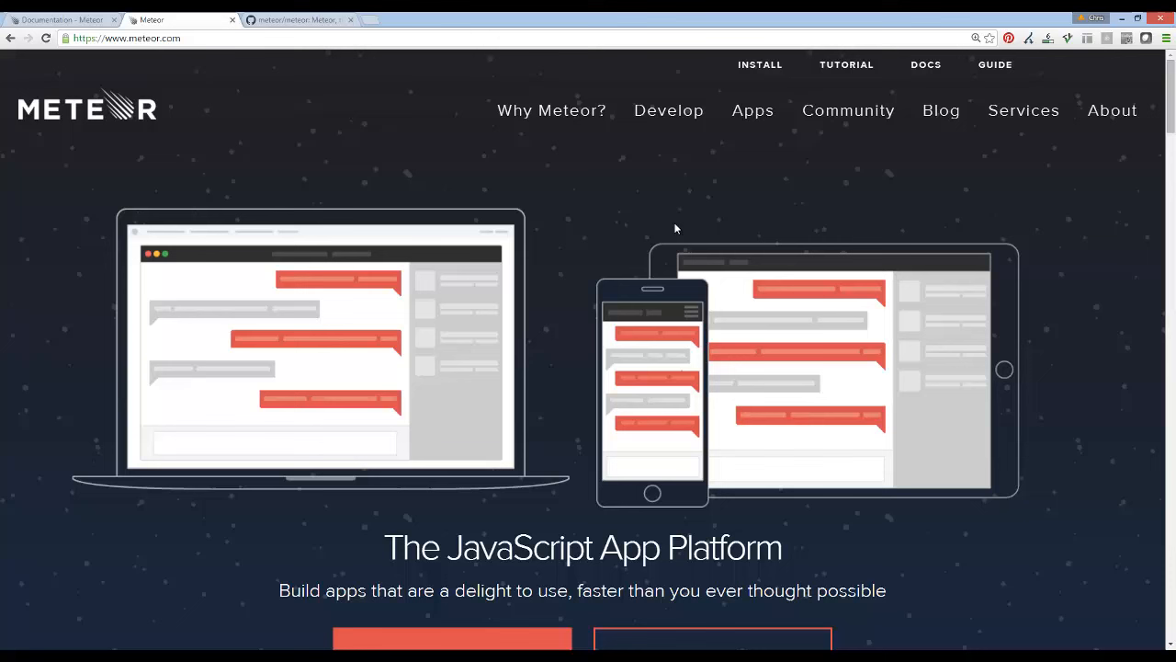